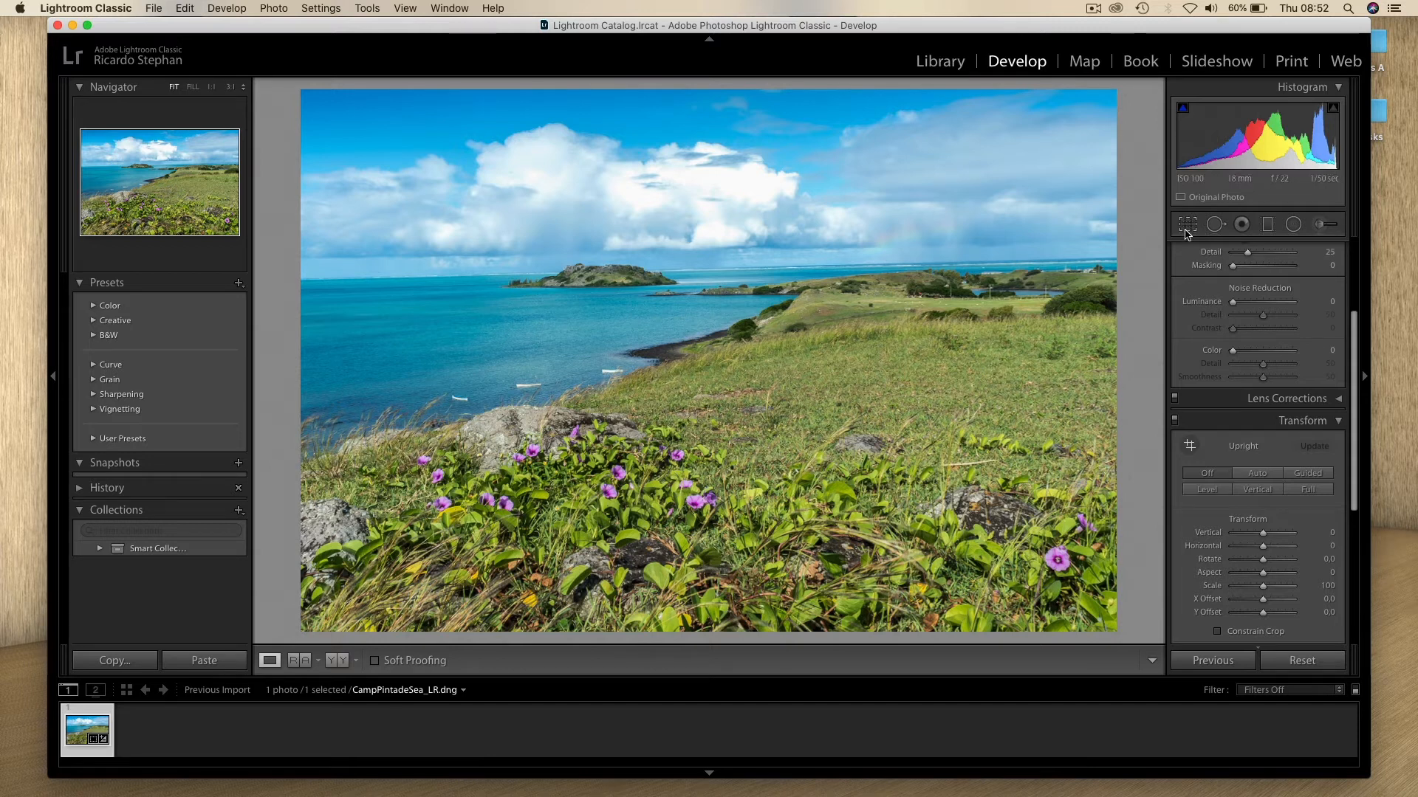
{"action": "mouse_move", "coordinate": [1187, 223]}
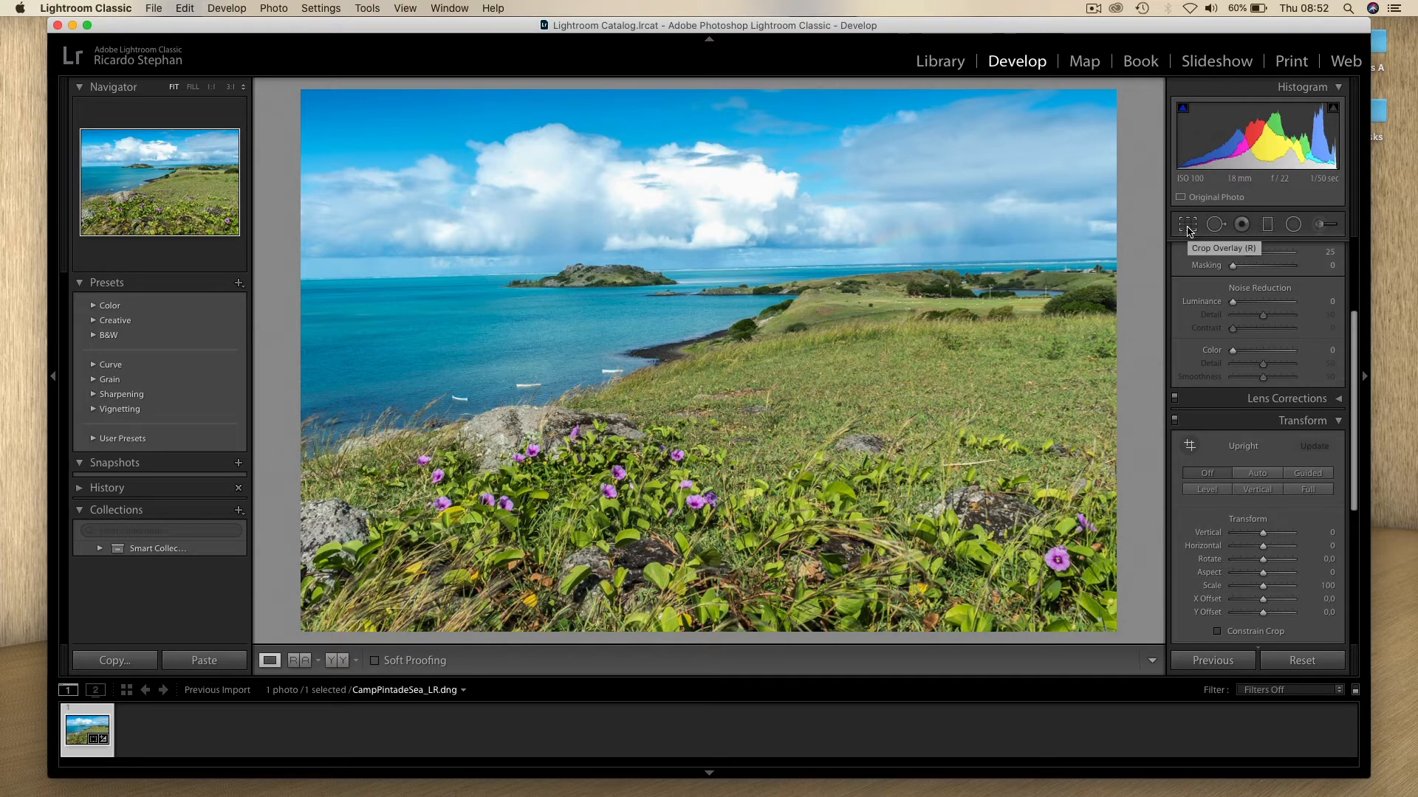
Step: Rotate the photo with the Crop Overlay tool, fine-tuning until the sea horizon is level
{"action": "left_click", "coordinate": [1187, 224]}
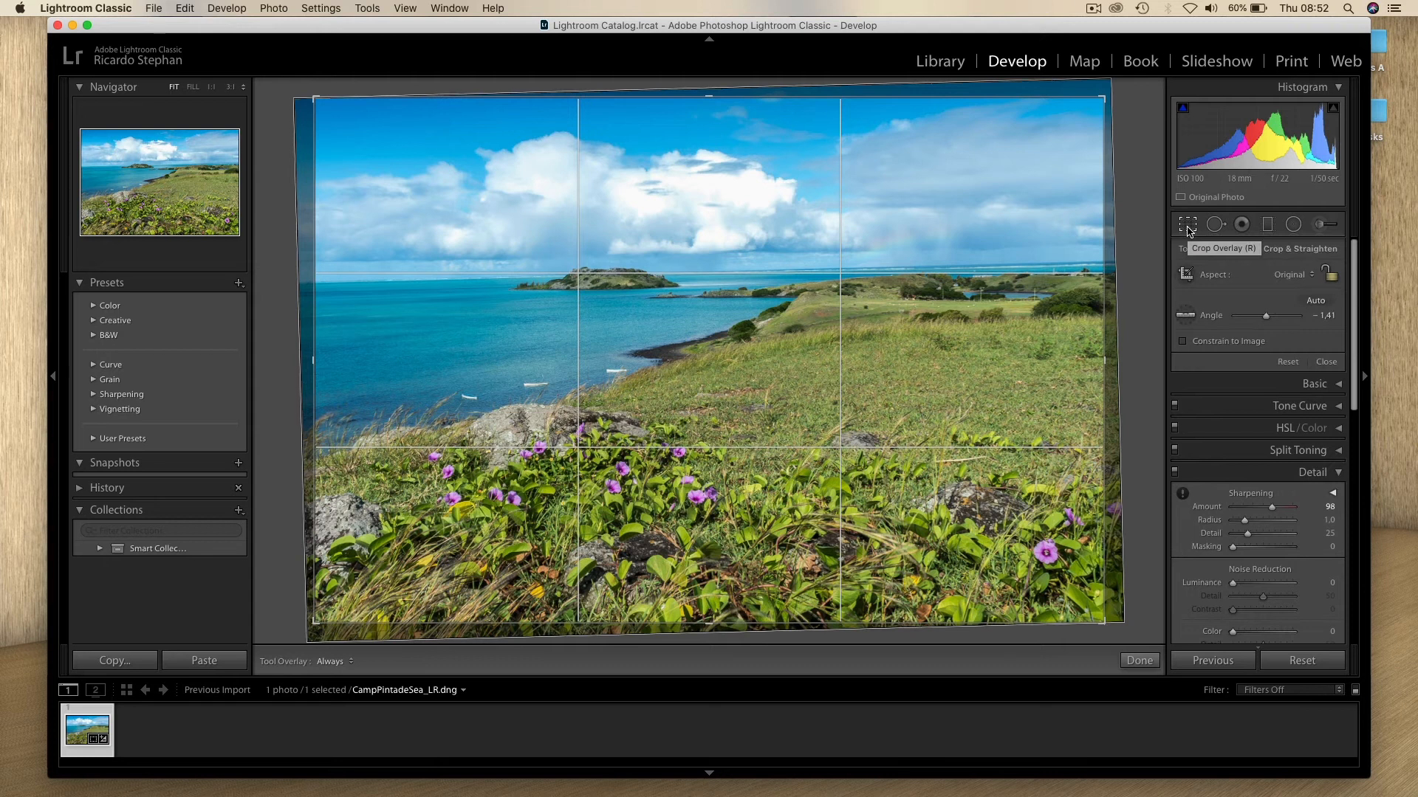
{"action": "mouse_move", "coordinate": [636, 197]}
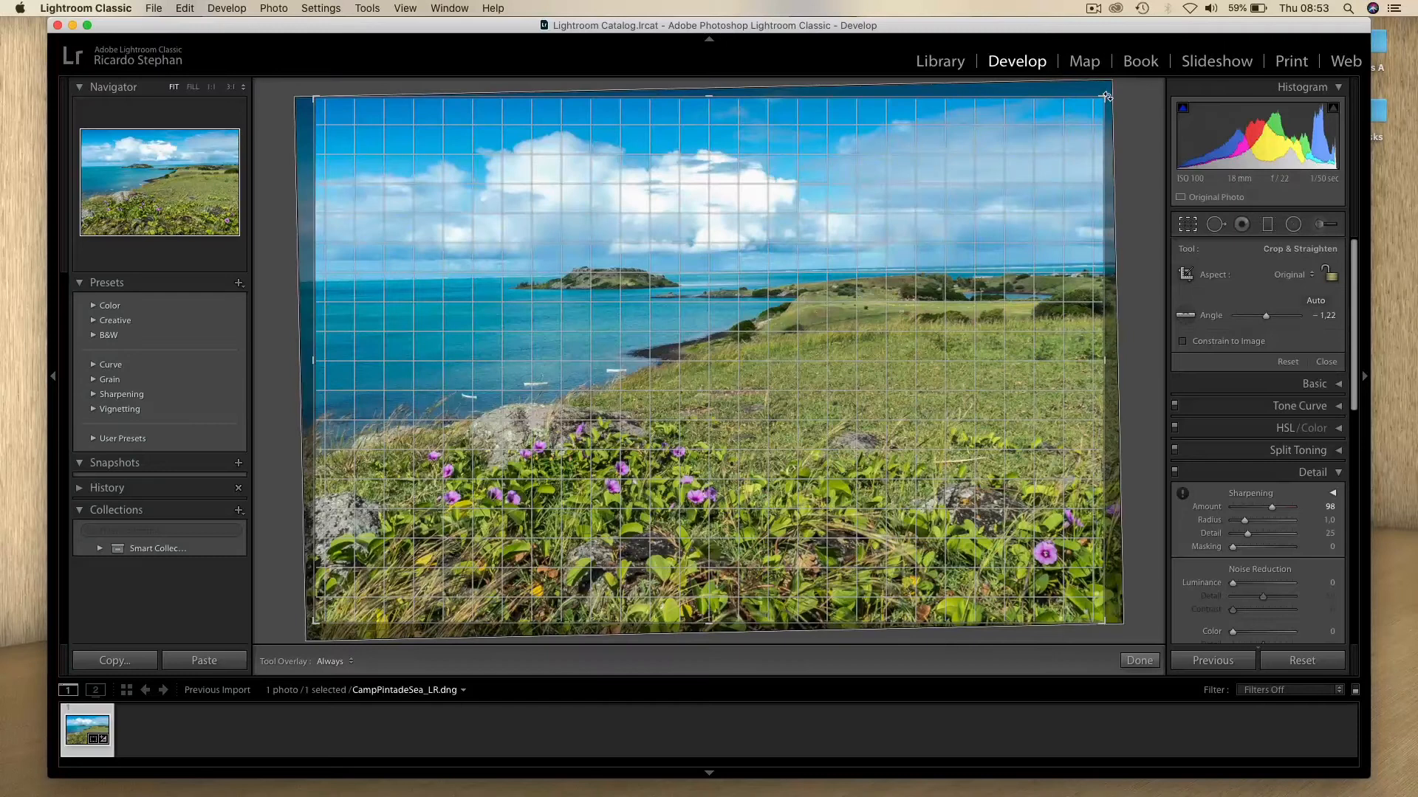
{"action": "left_click_drag", "start_coordinate": [1104, 96], "coordinate": [1104, 104]}
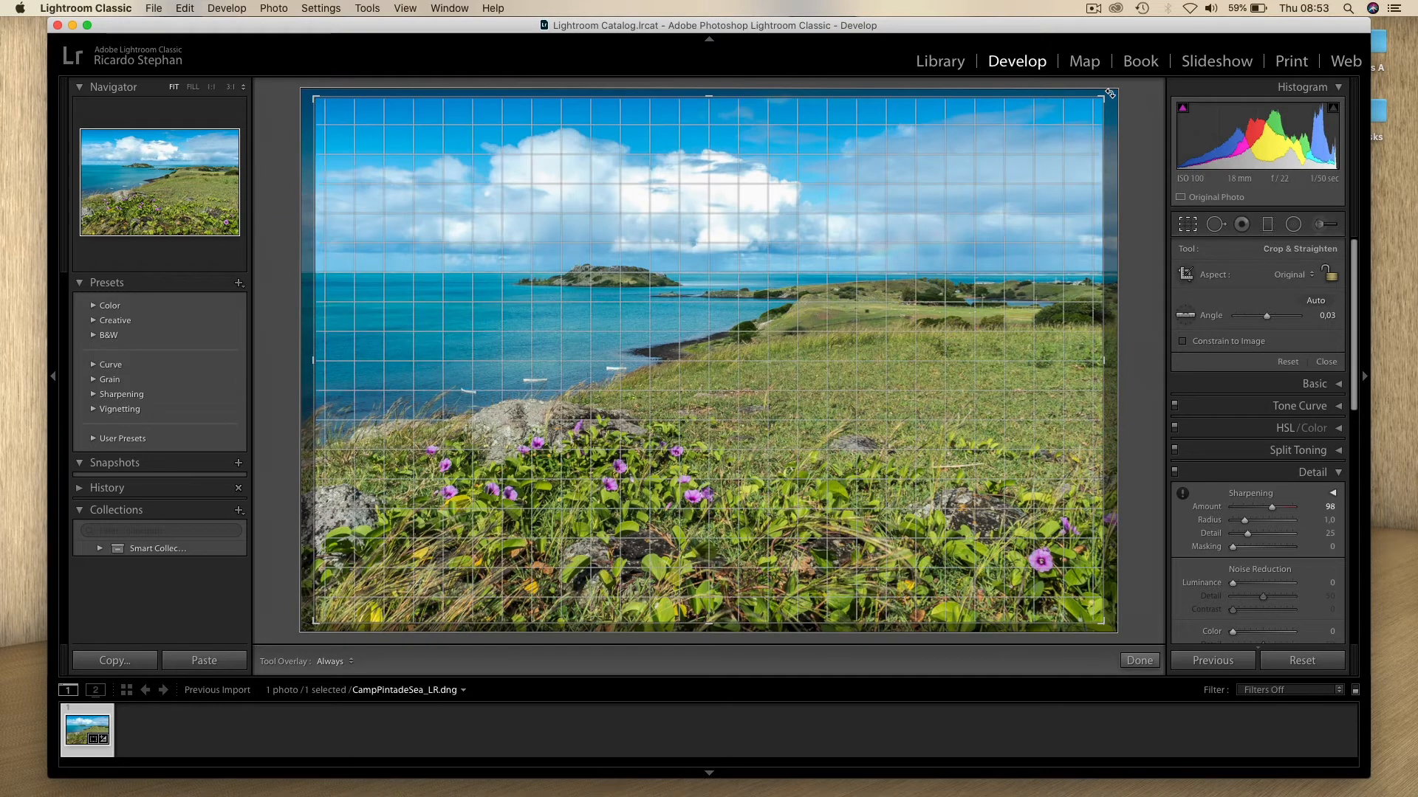
{"action": "left_click_drag", "start_coordinate": [1266, 315], "coordinate": [1269, 315]}
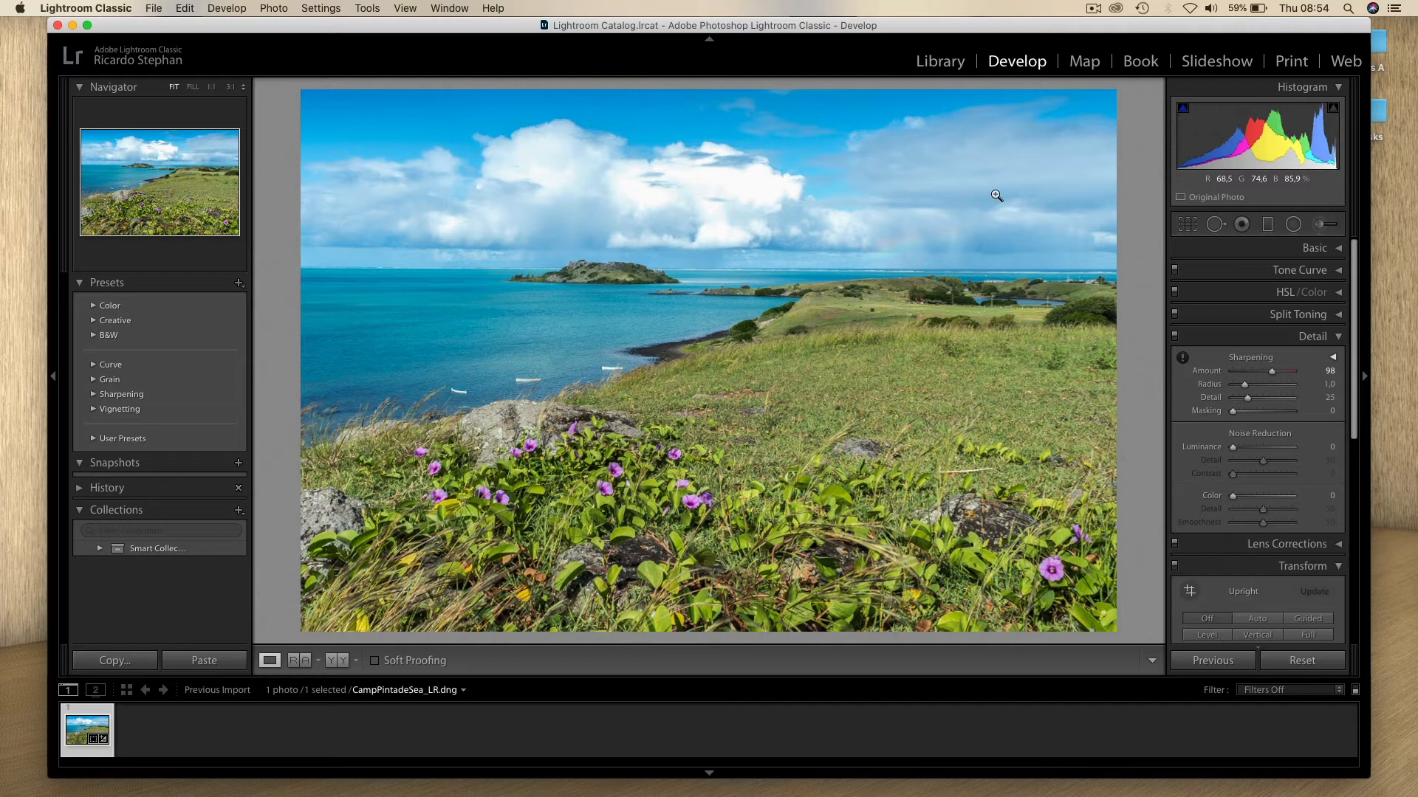
Step: Undo the crop and reopen Crop & Straighten to re-level at a 0.25° angle
{"action": "key", "text": "cmd+z"}
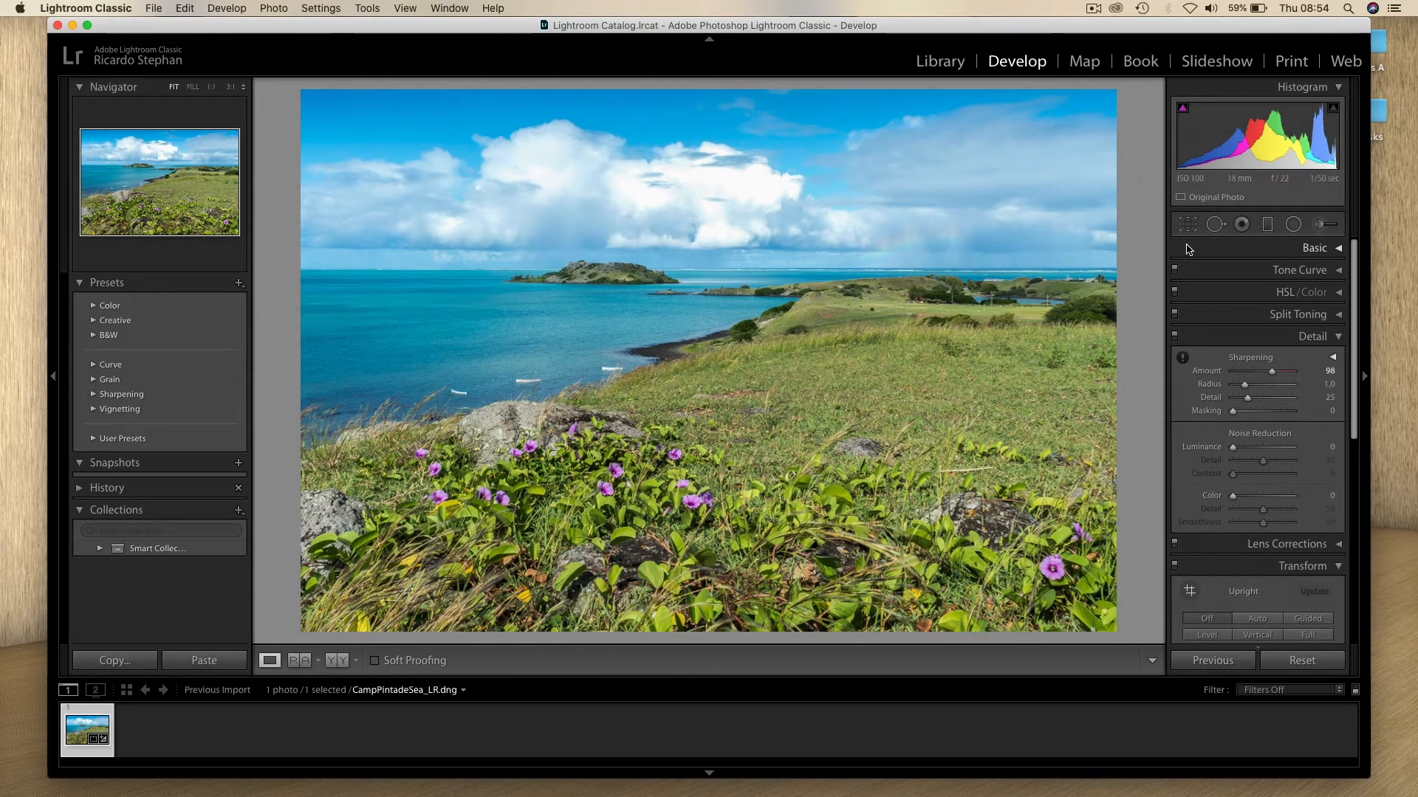
{"action": "left_click", "coordinate": [1188, 222]}
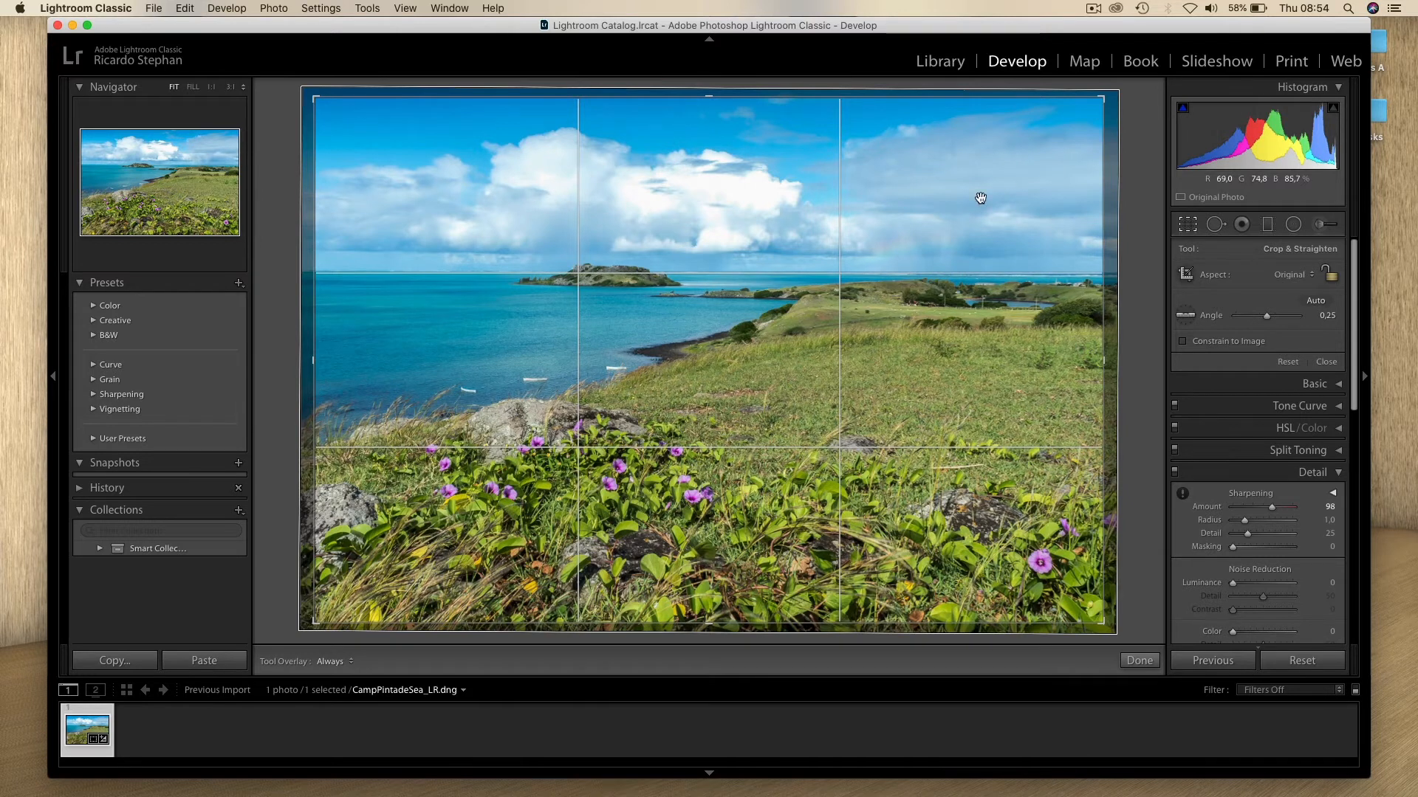
Step: Commit the 0.25° straightened crop with Done
{"action": "left_click", "coordinate": [1138, 660]}
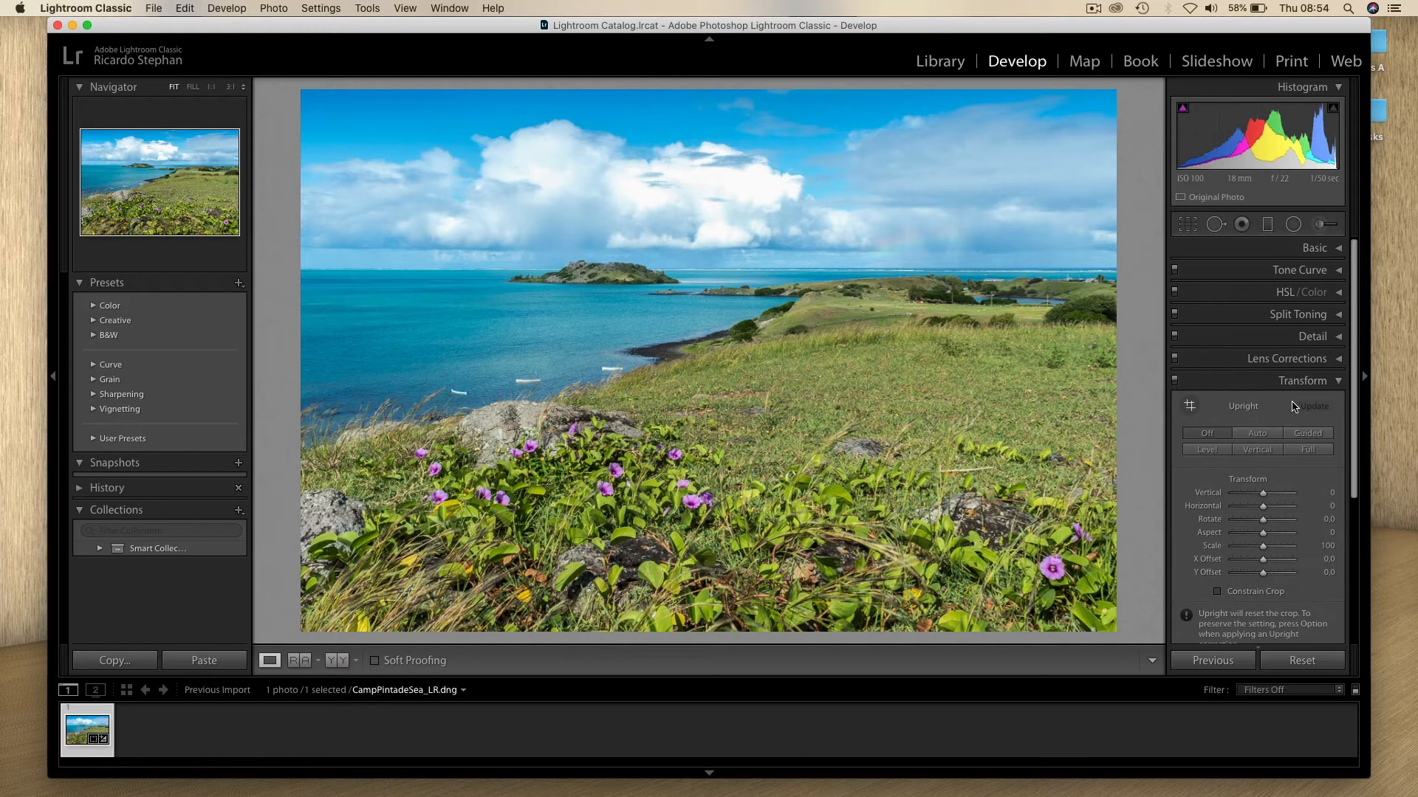
Step: Nudge the Transform panel's Vertical, Horizontal and Rotate sliders, then reset Rotate to zero
{"action": "left_click", "coordinate": [1302, 381]}
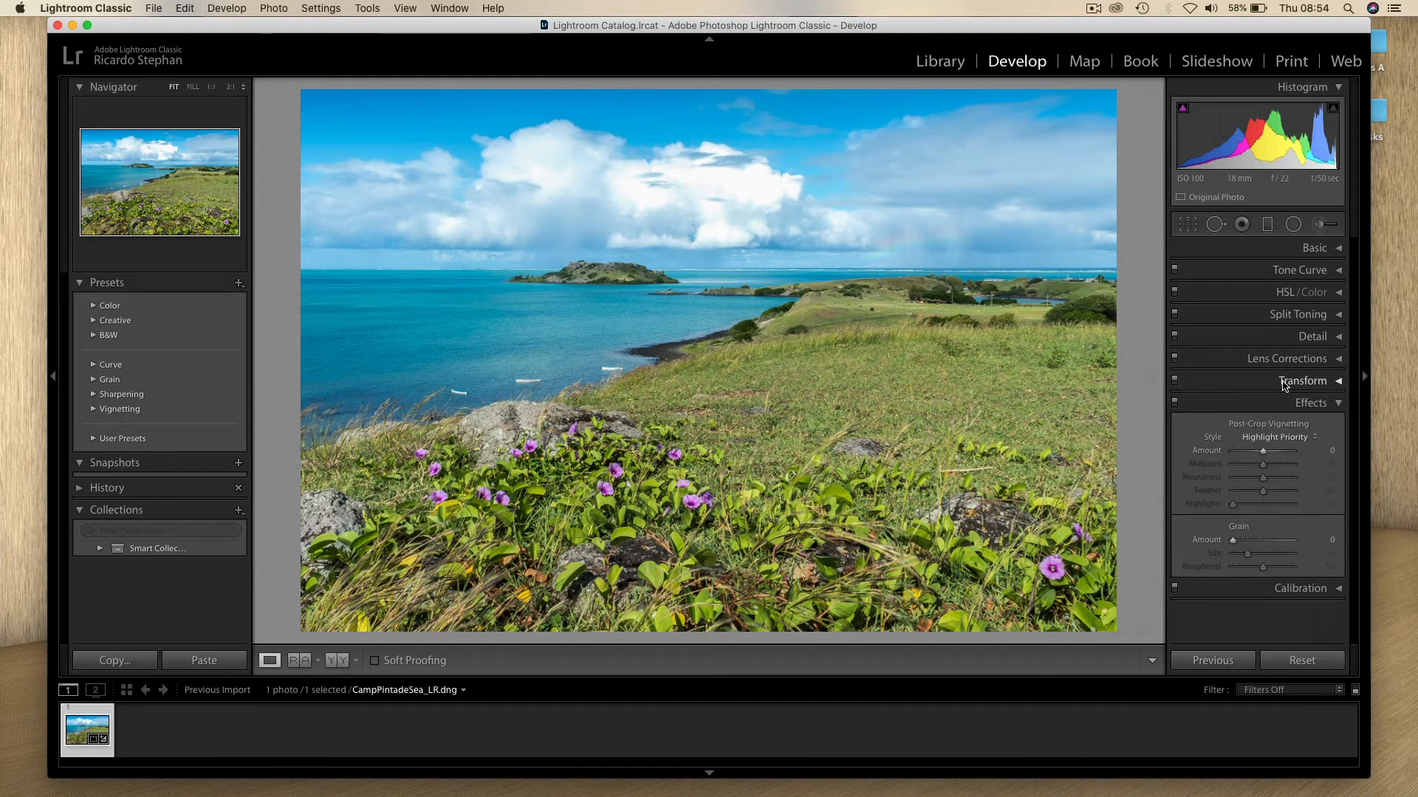
{"action": "left_click", "coordinate": [1302, 381]}
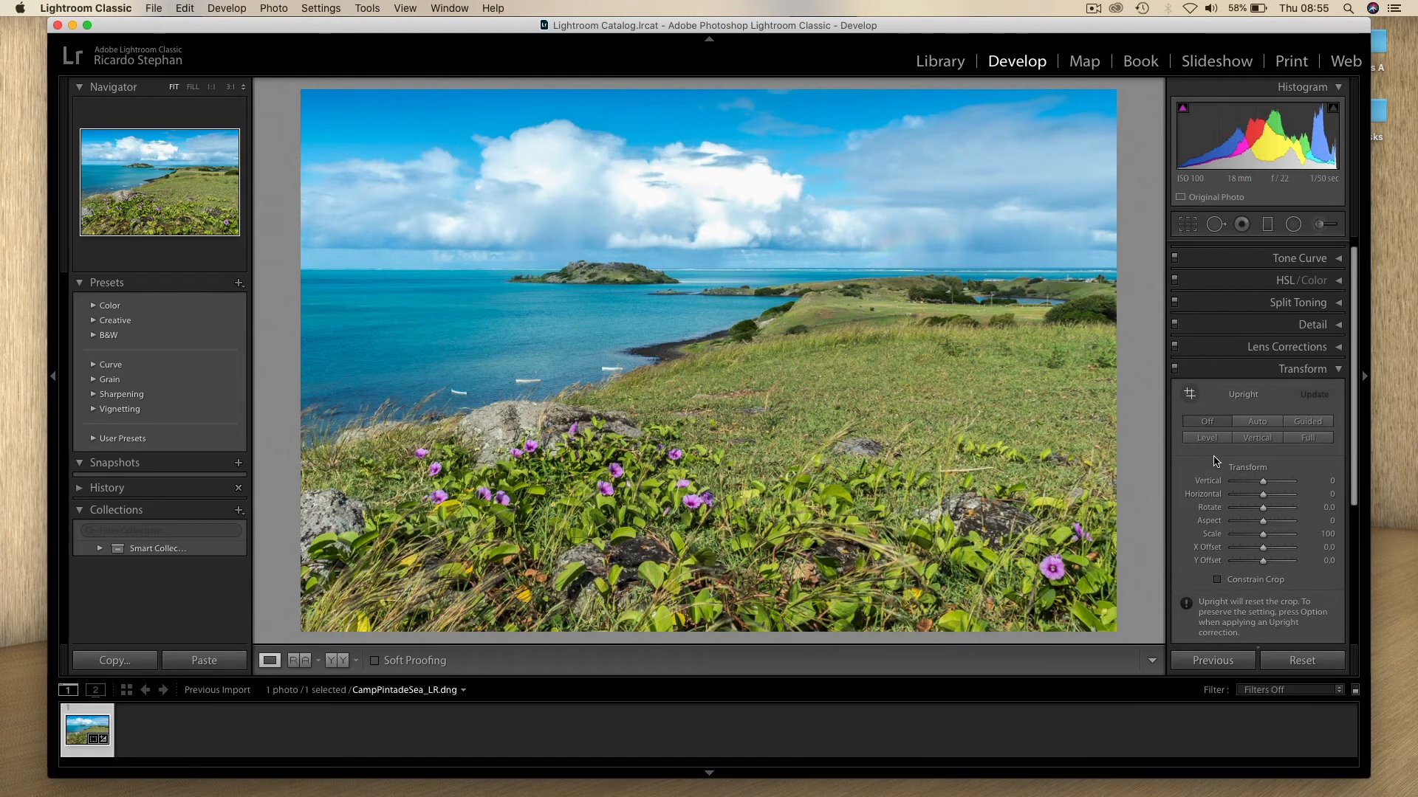
{"action": "mouse_move", "coordinate": [1214, 471]}
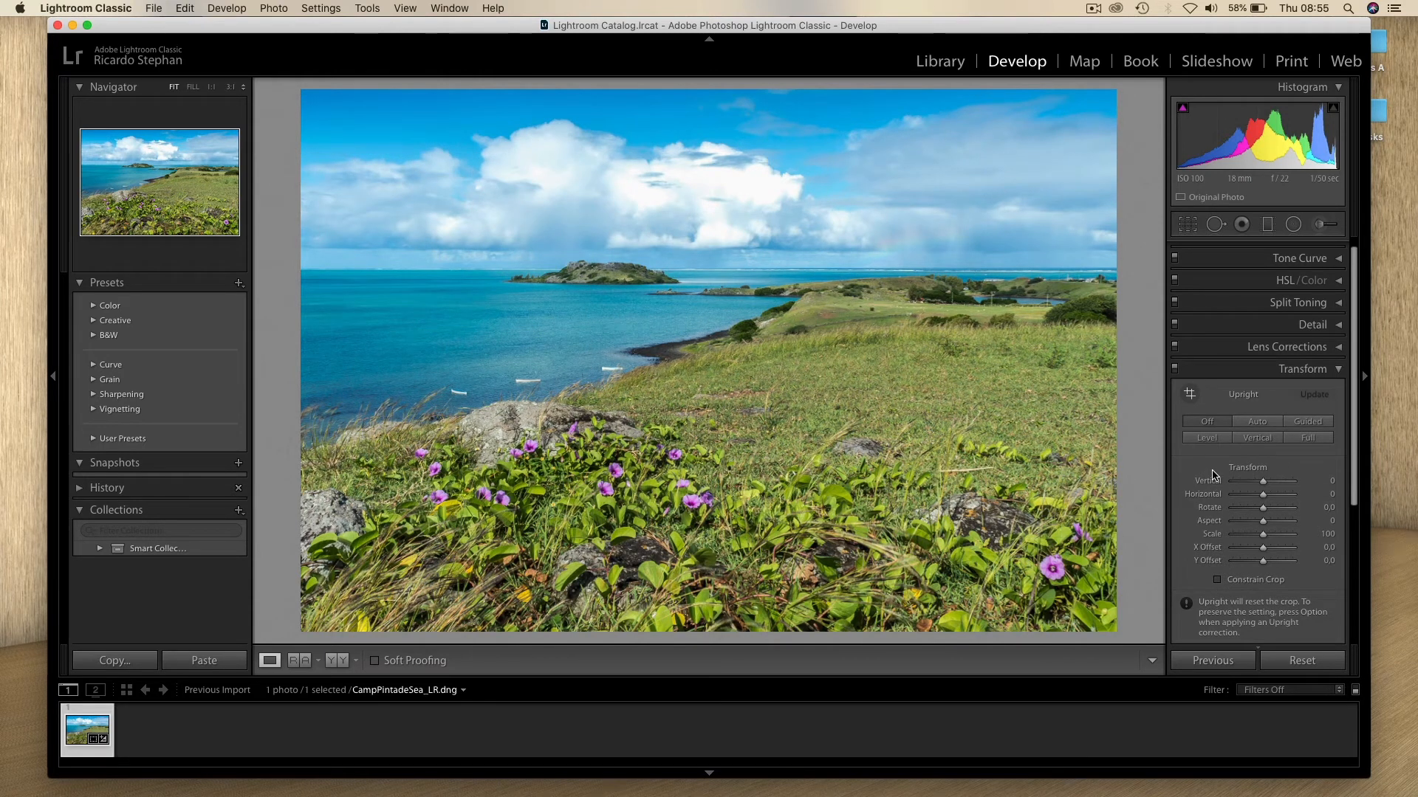
{"action": "mouse_move", "coordinate": [1208, 488]}
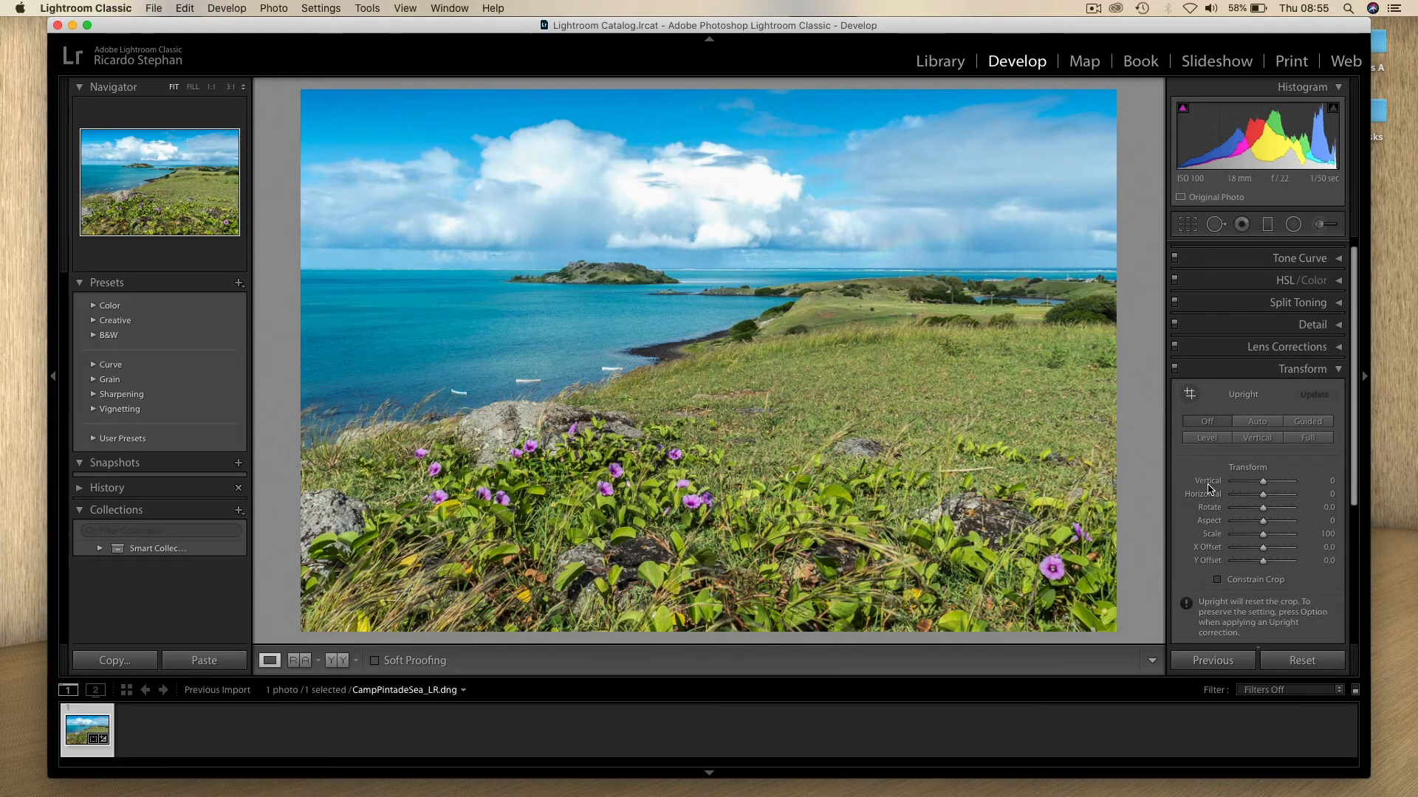
{"action": "left_click_drag", "start_coordinate": [1263, 480], "coordinate": [1267, 481]}
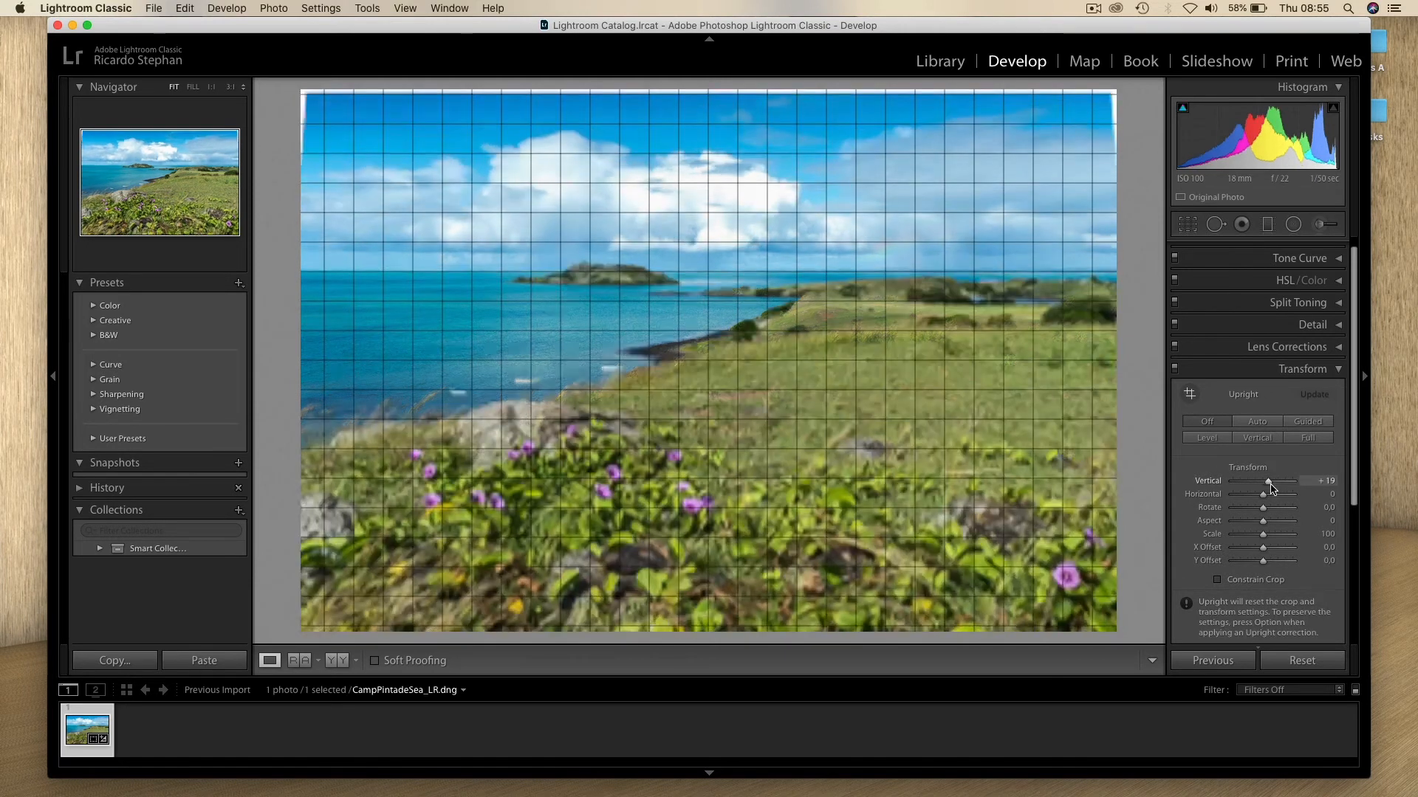
{"action": "left_click_drag", "start_coordinate": [1265, 494], "coordinate": [1266, 494]}
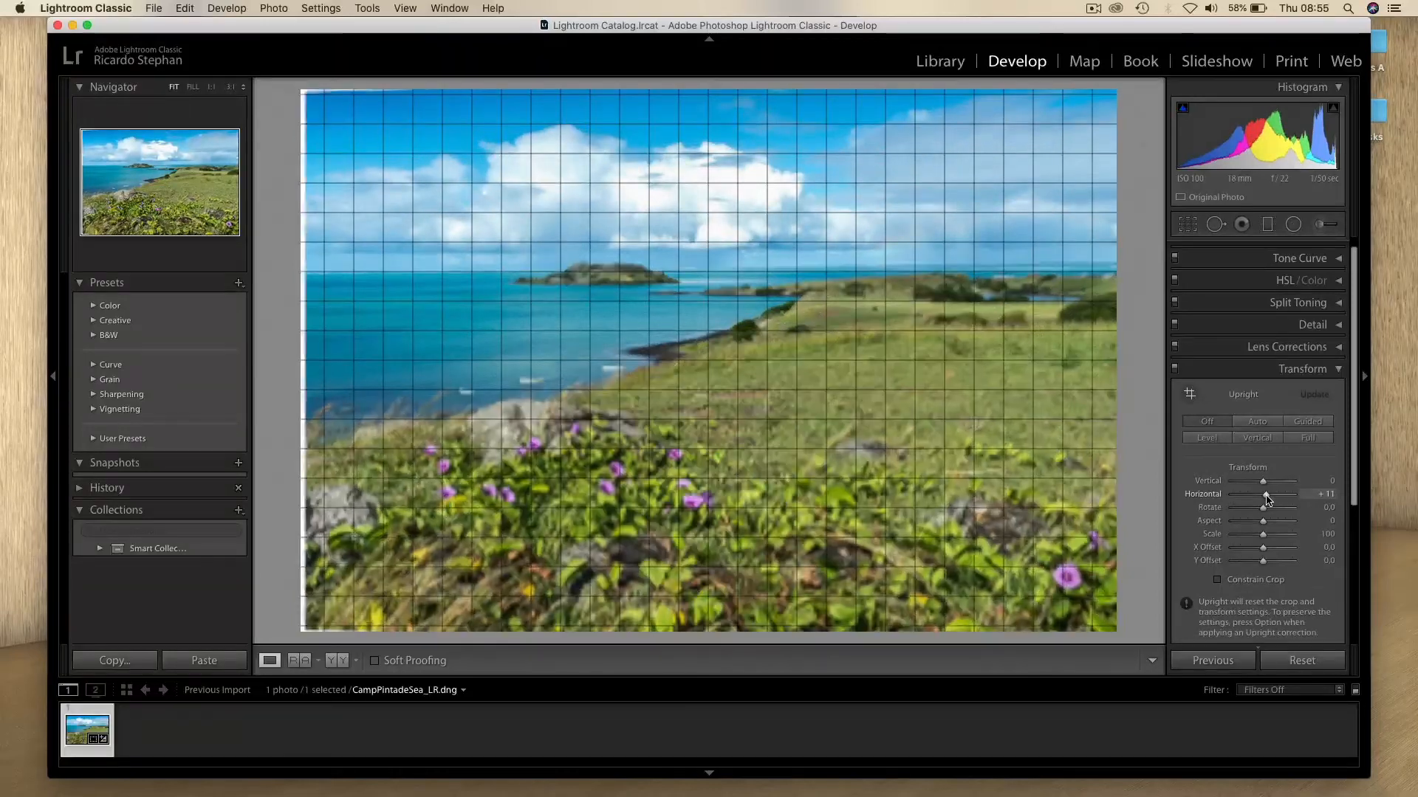
{"action": "left_click_drag", "start_coordinate": [1263, 507], "coordinate": [1267, 508]}
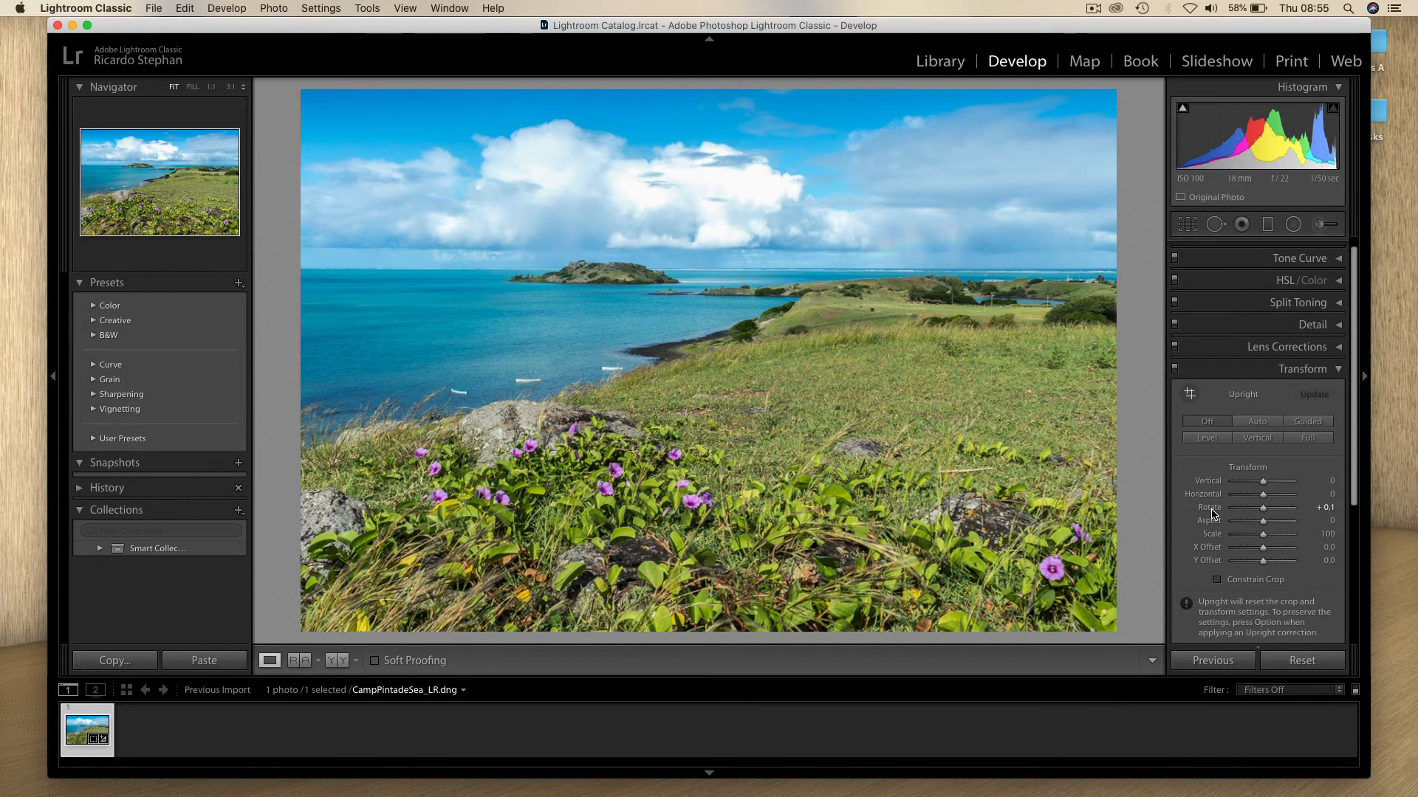
{"action": "left_click", "coordinate": [1205, 422]}
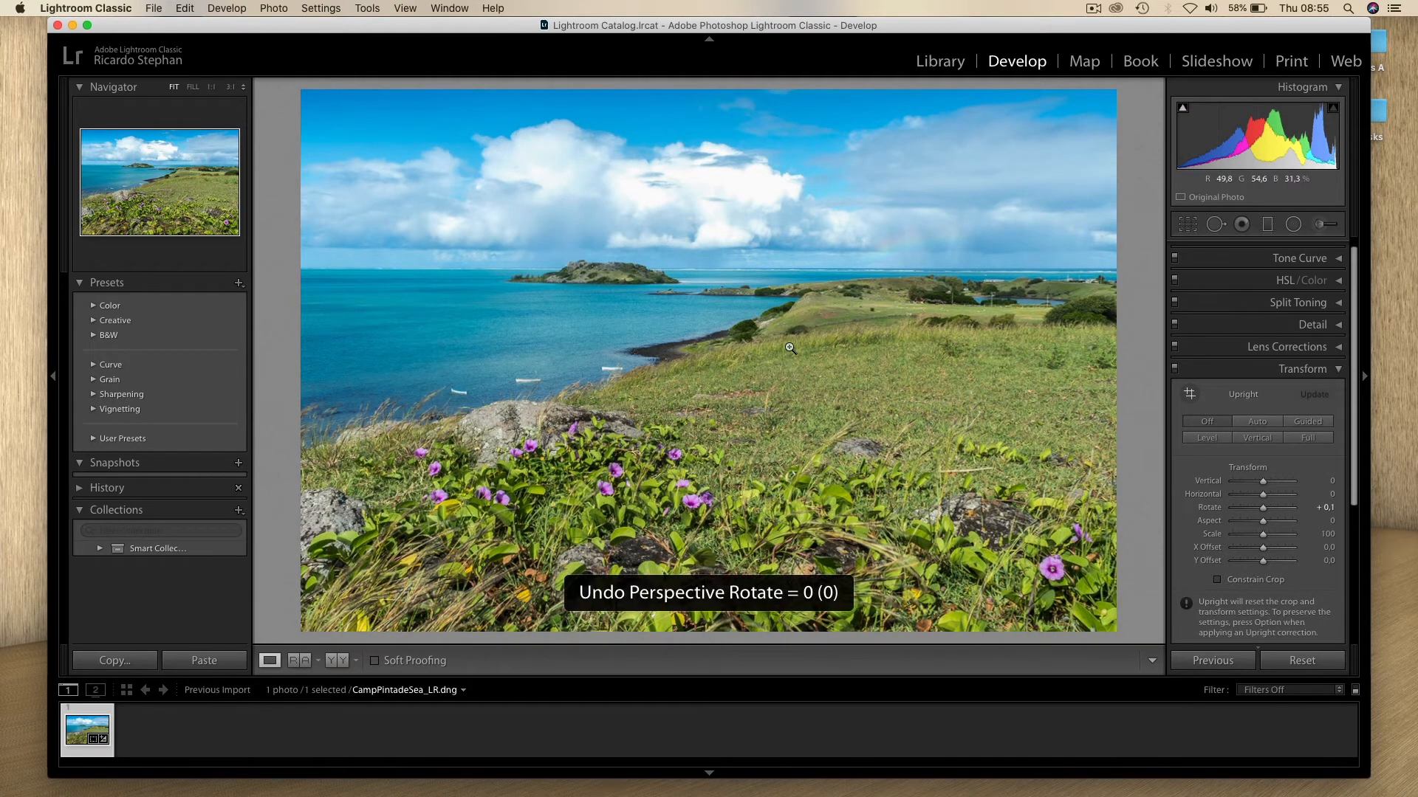
Step: Undo the rotate reset, then toggle the Auto upright correction on and off
{"action": "key", "text": "cmd+z"}
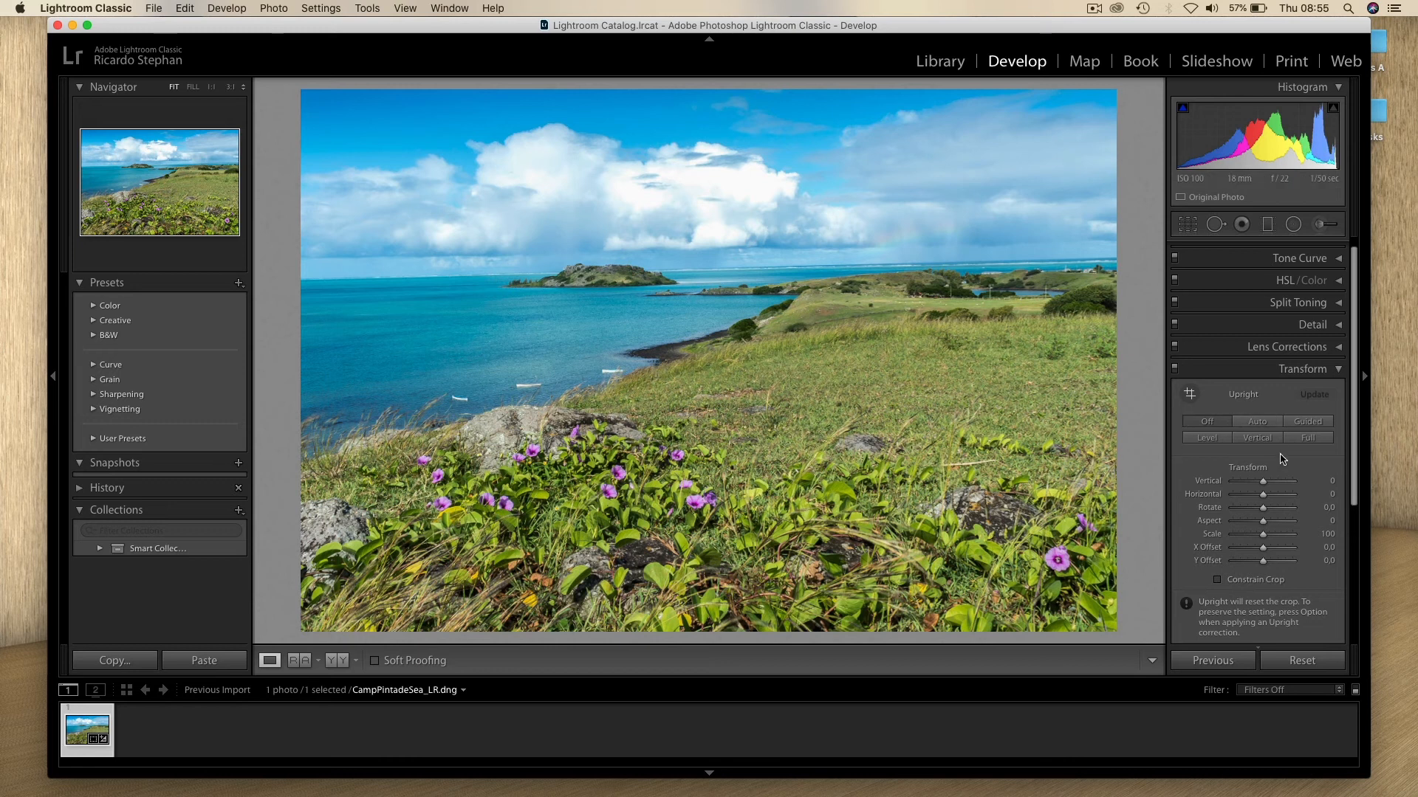
{"action": "left_click", "coordinate": [1256, 422]}
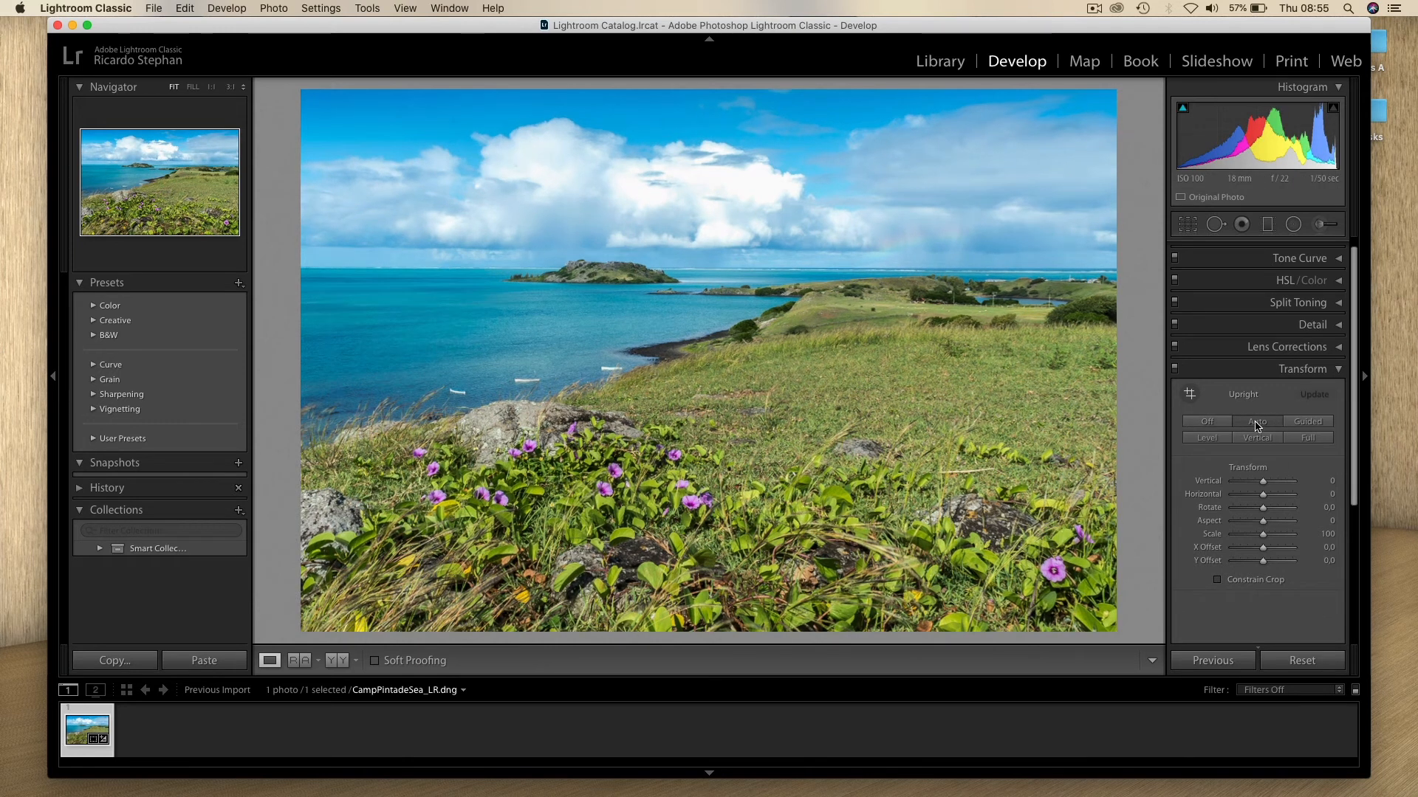
{"action": "left_click", "coordinate": [1256, 422]}
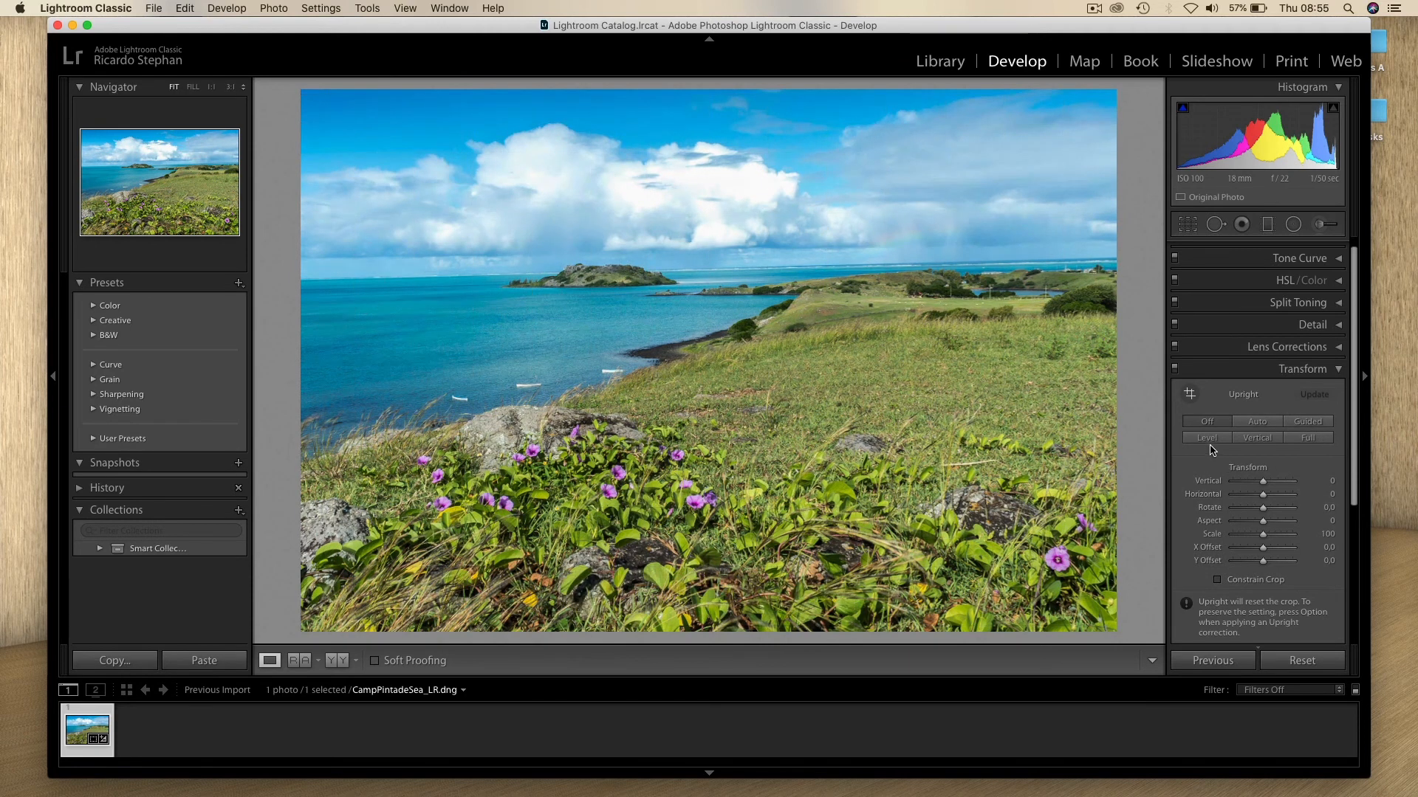
{"action": "mouse_move", "coordinate": [1206, 438]}
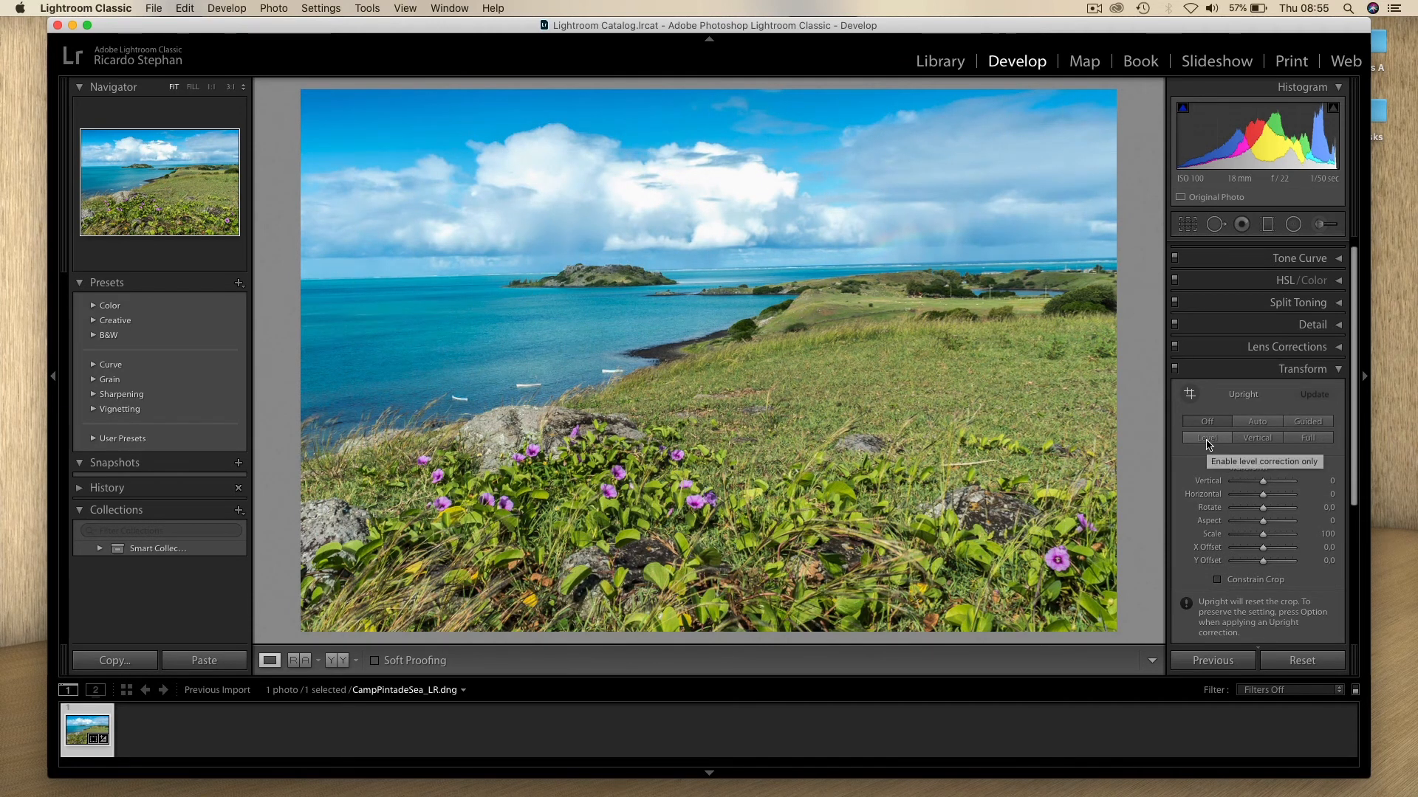
Step: Try the Level and Vertical upright corrections, undoing each one
{"action": "left_click", "coordinate": [1203, 438]}
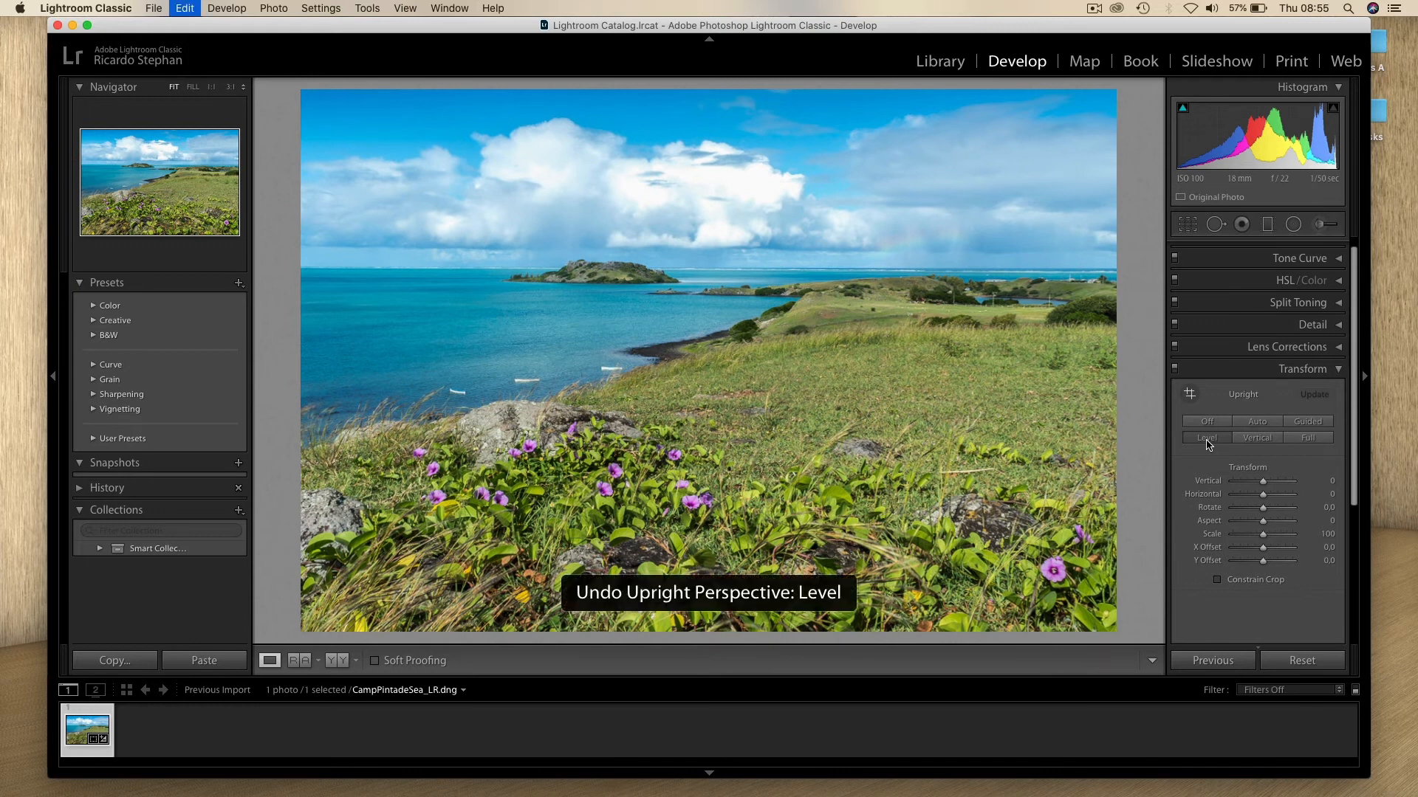
{"action": "left_click", "coordinate": [1255, 438]}
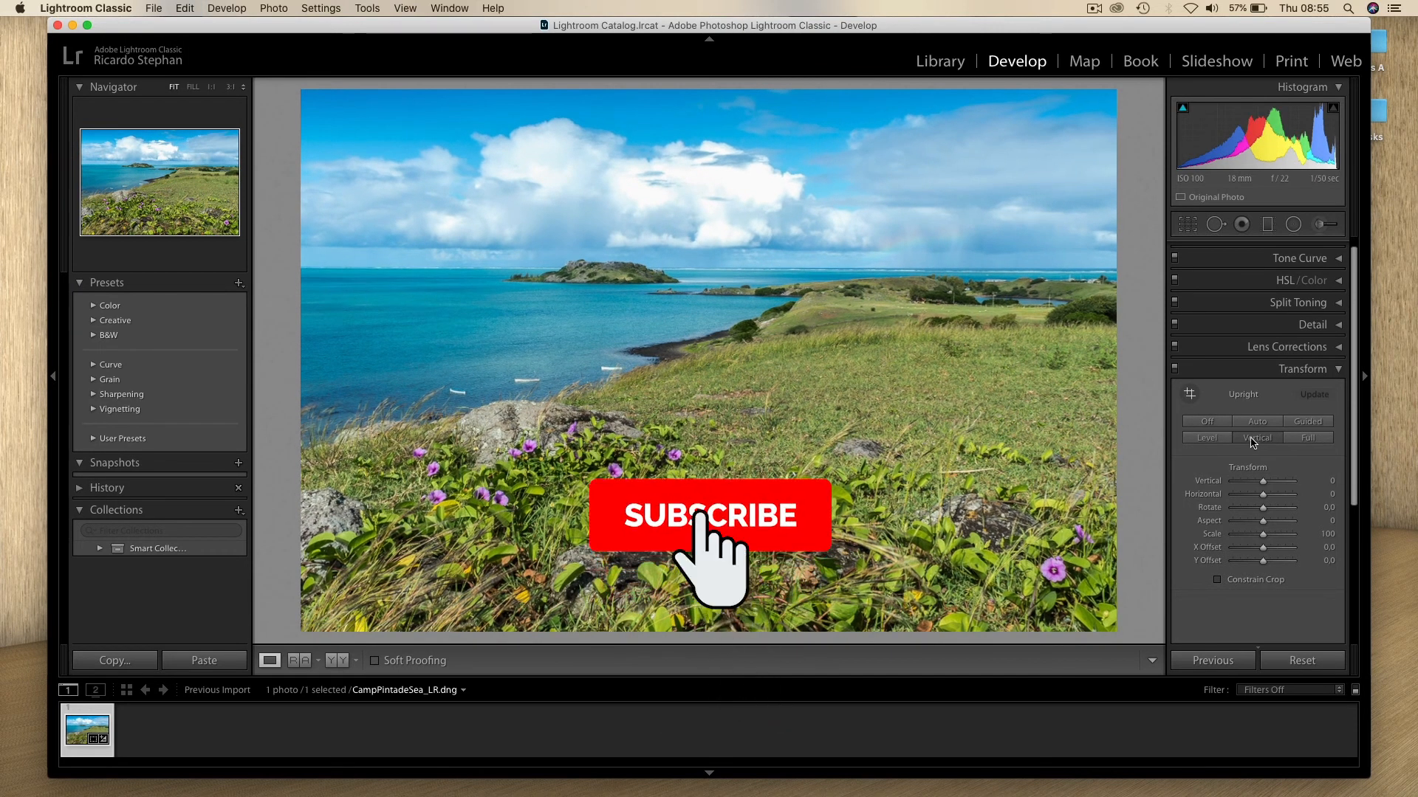
{"action": "left_click", "coordinate": [710, 515]}
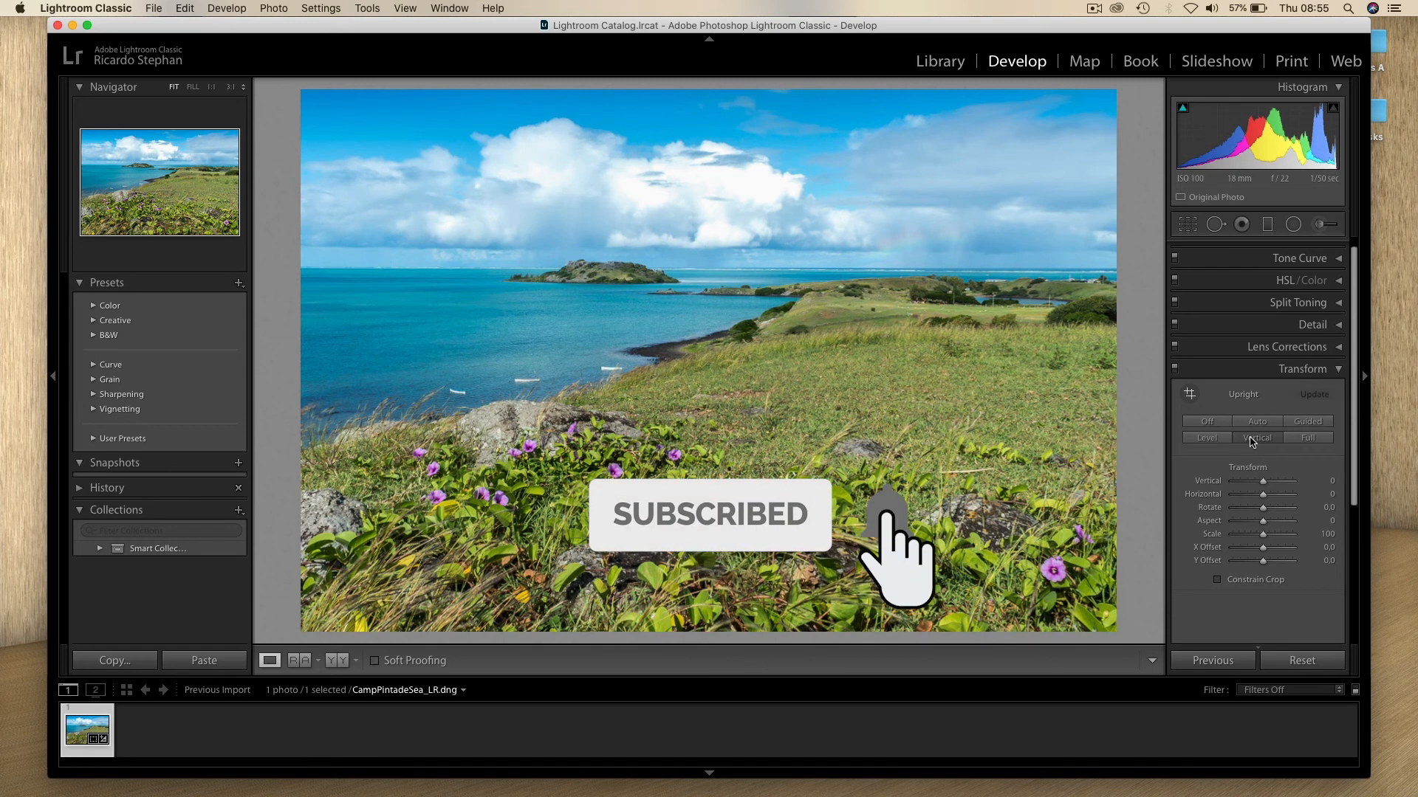
{"action": "left_click", "coordinate": [1256, 437]}
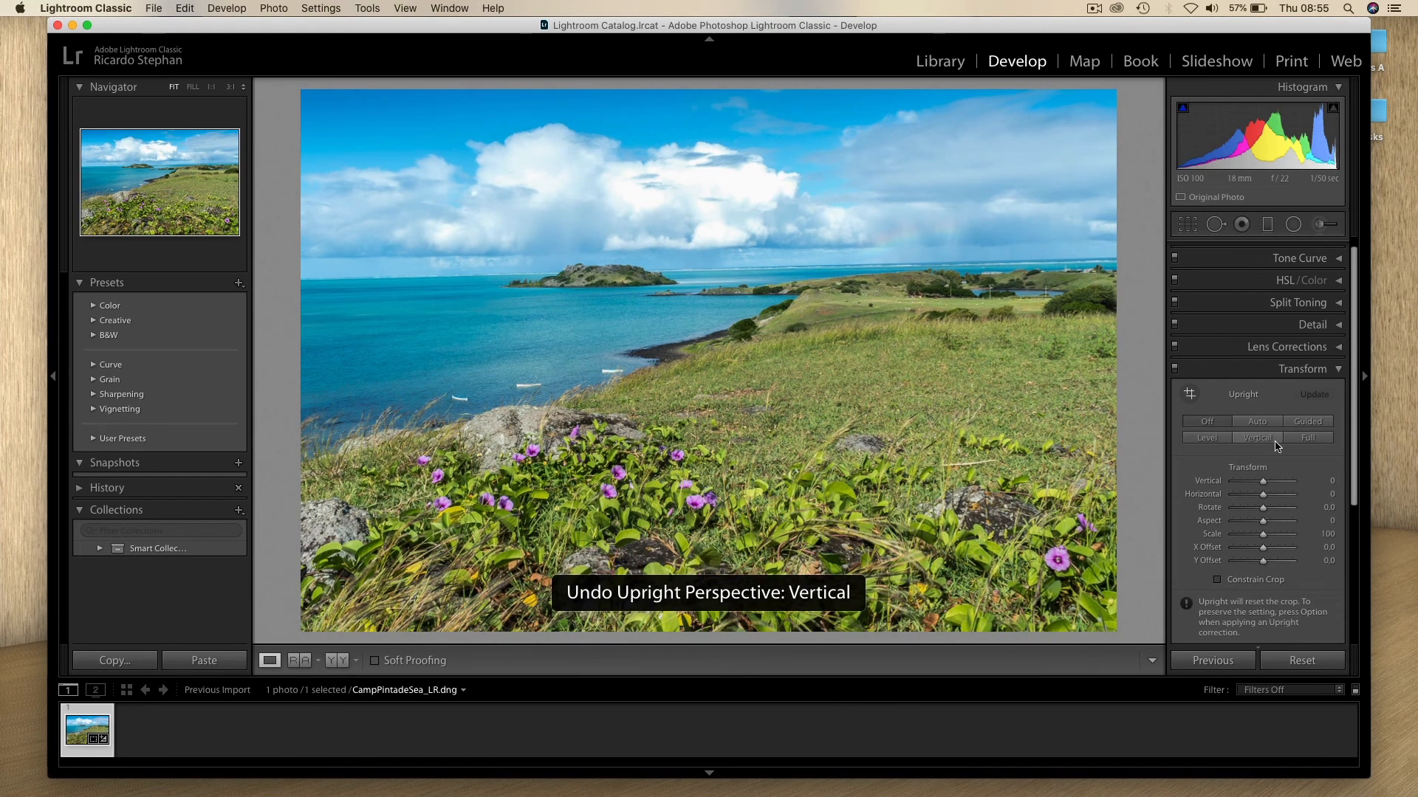